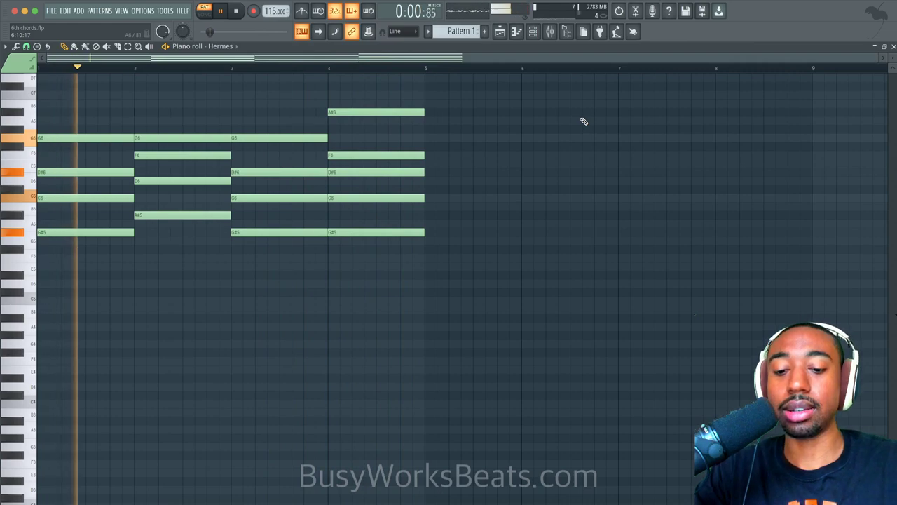
- Stop playback of the old chord progression
click(235, 10)
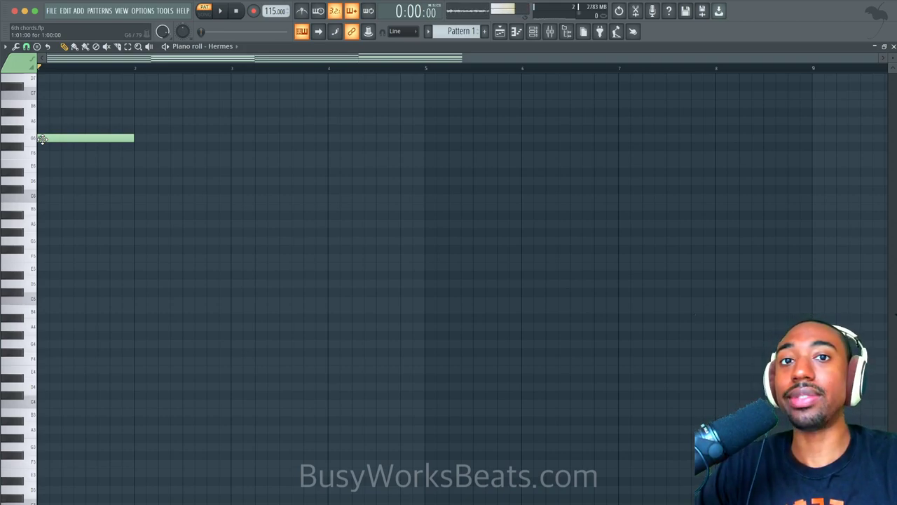
- Stack D#6, C6 and G#5 beneath the G6 note in bar 1
click(84, 137)
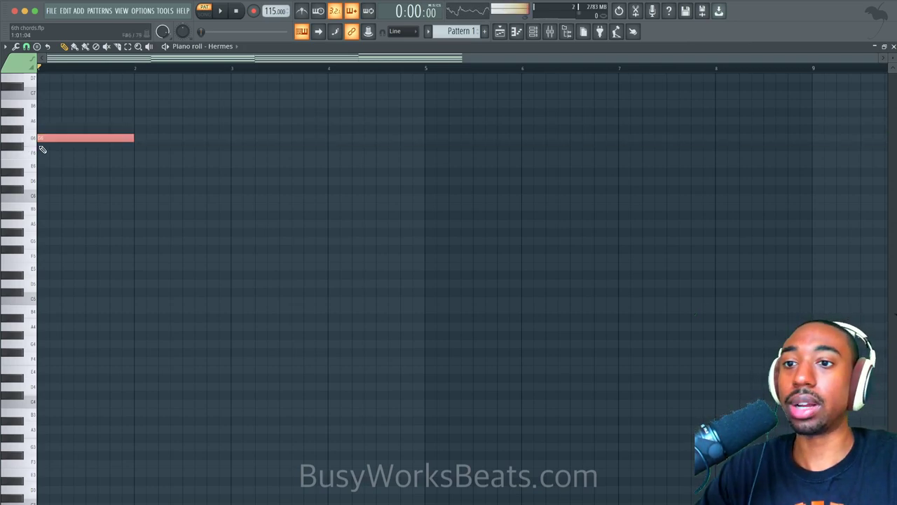
mouse_move(73, 152)
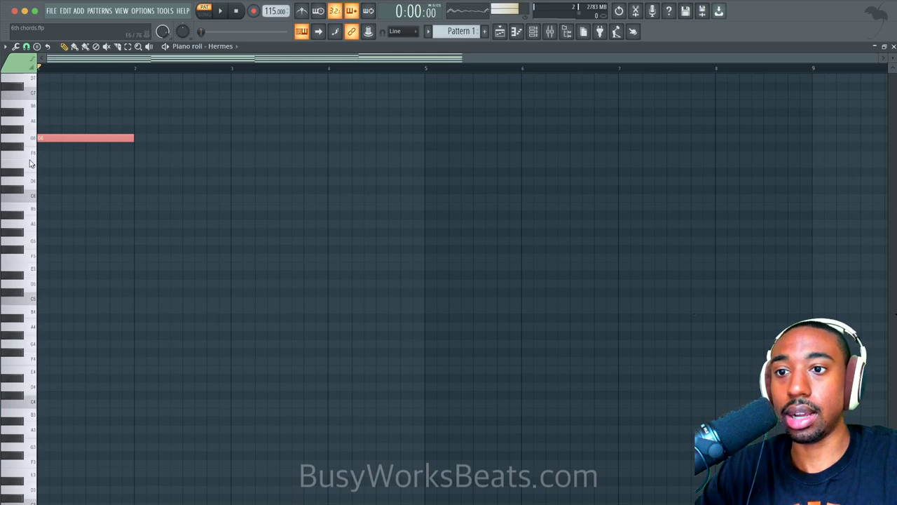
click(84, 171)
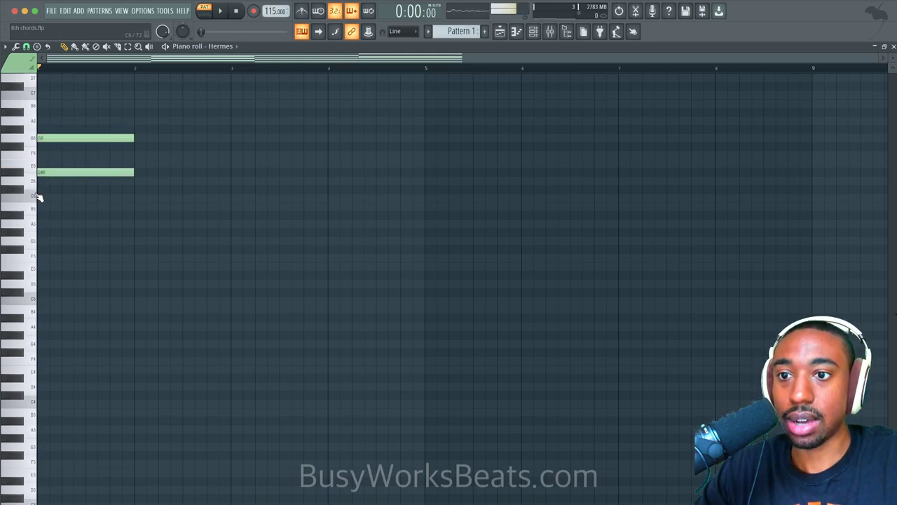
click(84, 197)
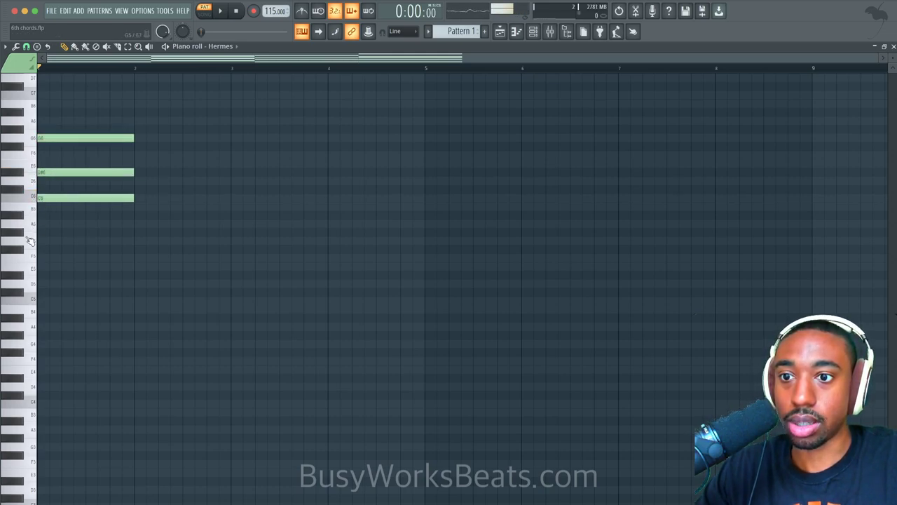
click(84, 232)
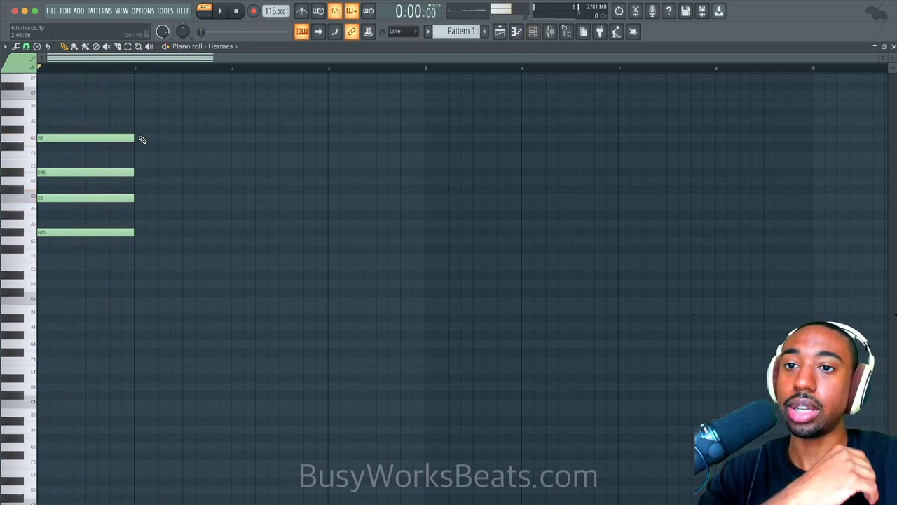
- Copy the G6 top note into bar 2, then click the toolbar
drag(132, 137, 229, 138)
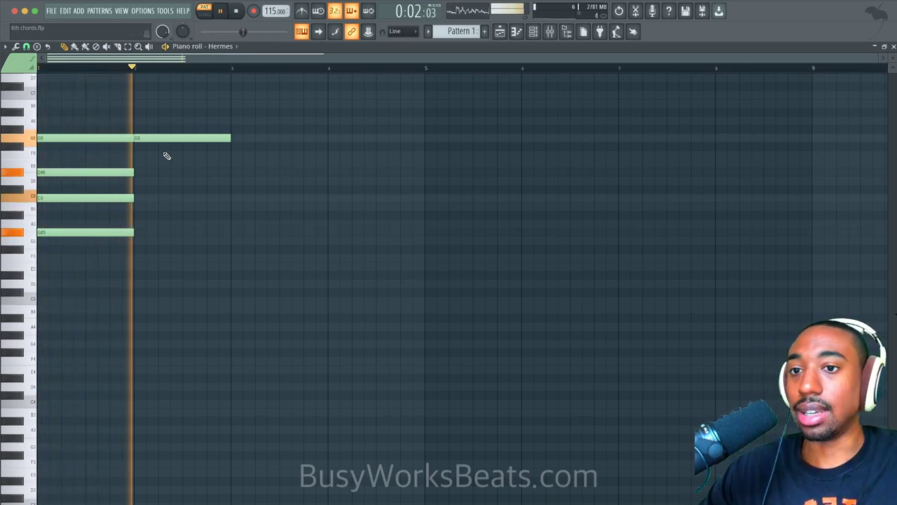
click(236, 11)
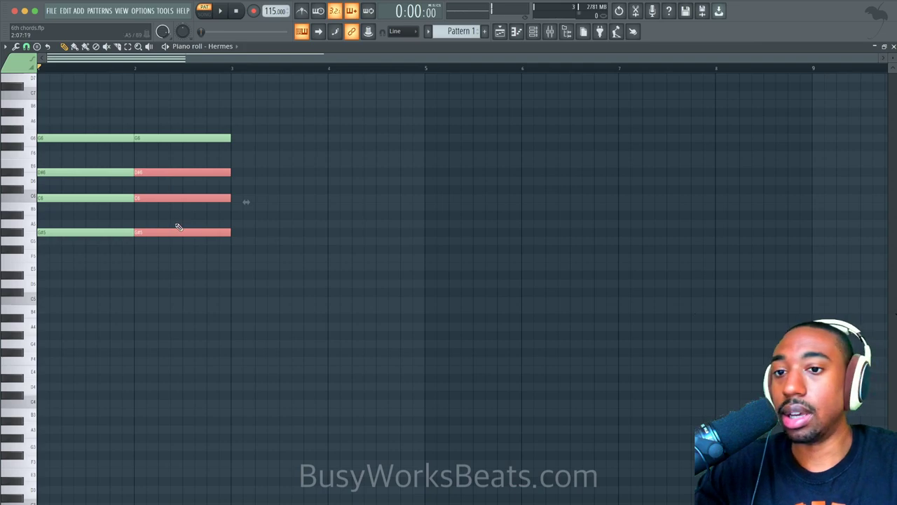
mouse_move(186, 225)
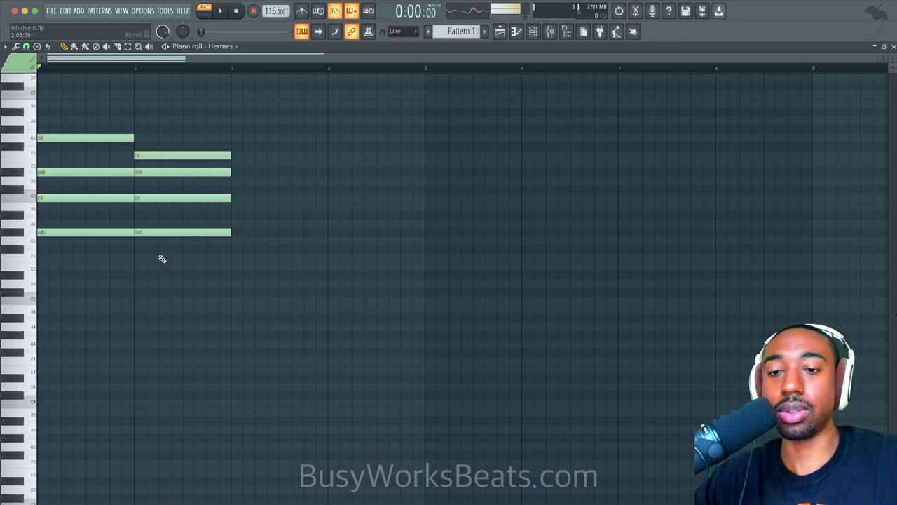
- Reshape bar 2's lower notes to F6, D6 and A#5 under G6
click(220, 10)
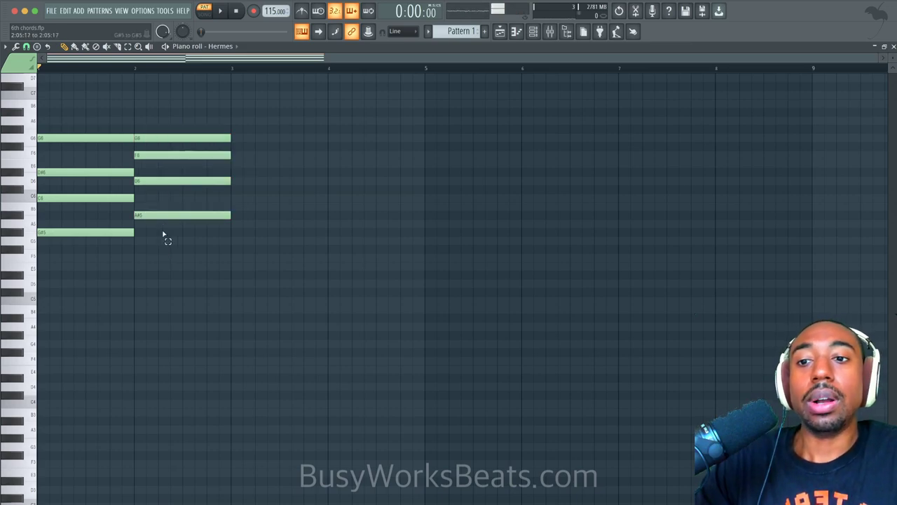
click(181, 214)
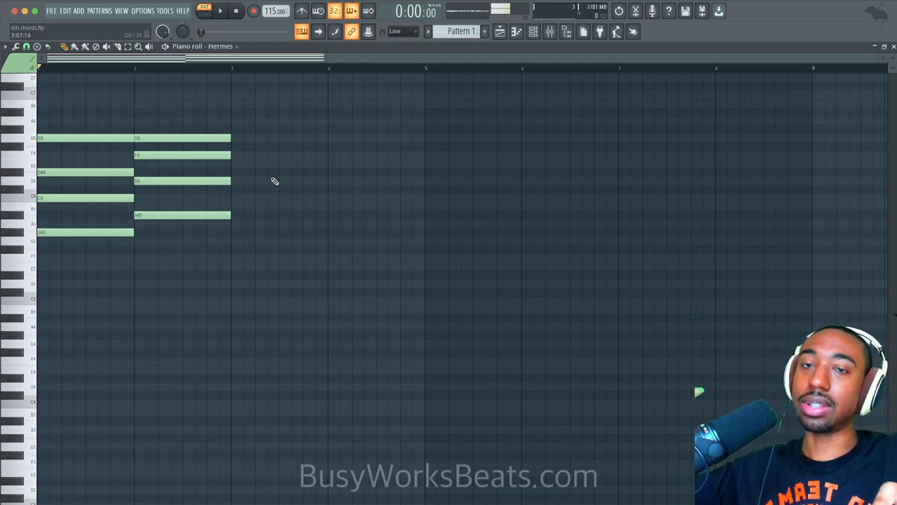
- Duplicate bar 1's chord into bar 3 and bar 2's into bar 4
click(220, 10)
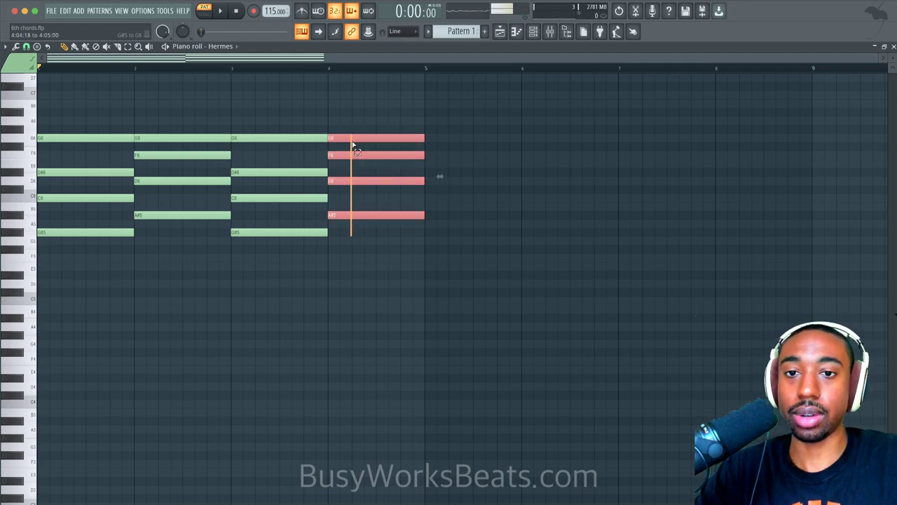
- Open the HermeSynth plugin window from the Hermes channel
click(371, 238)
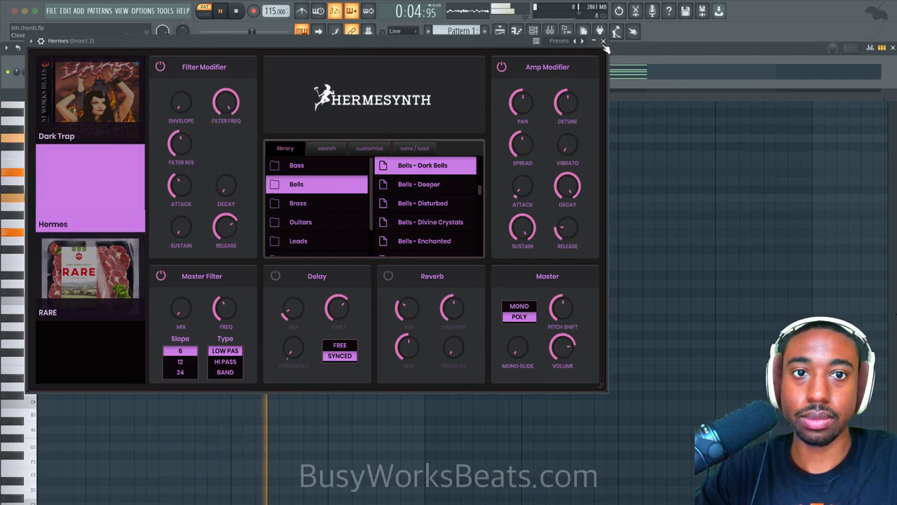
- Close HermeSynth and box-select the notes of the first three chords
click(602, 40)
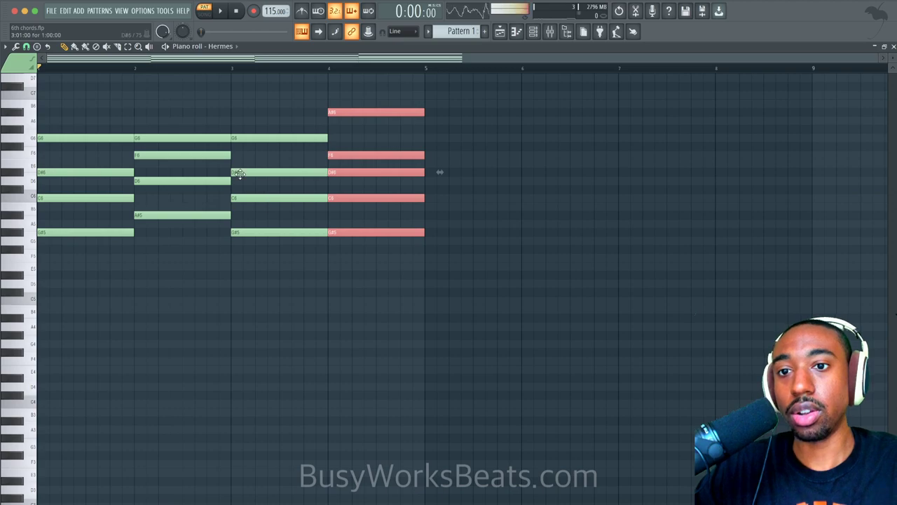
drag(98, 137, 297, 235)
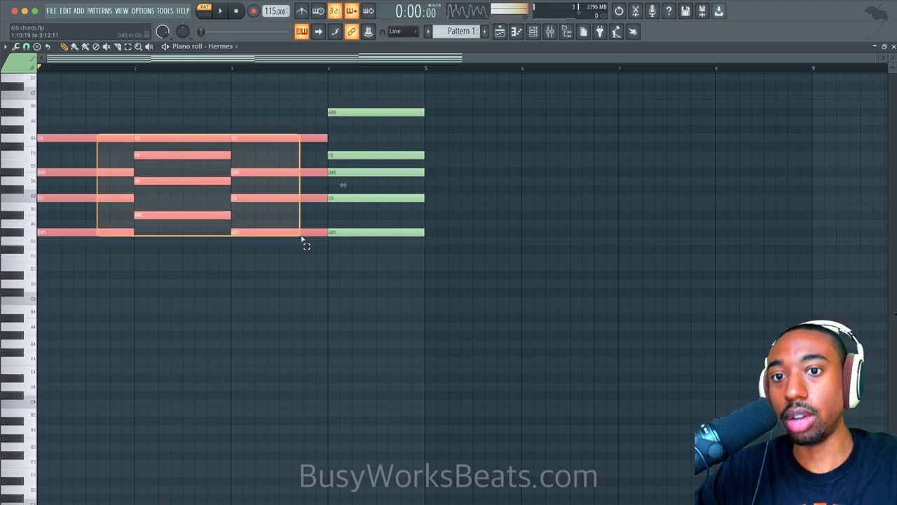